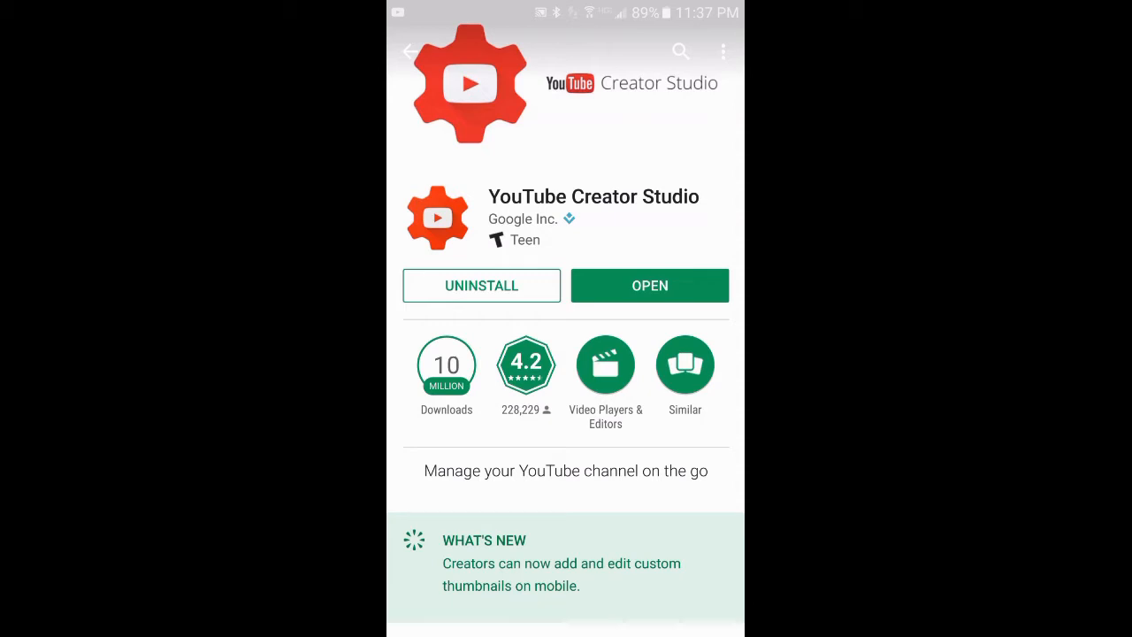
Launch YouTube Creator Studio from its Play Store page
click(649, 285)
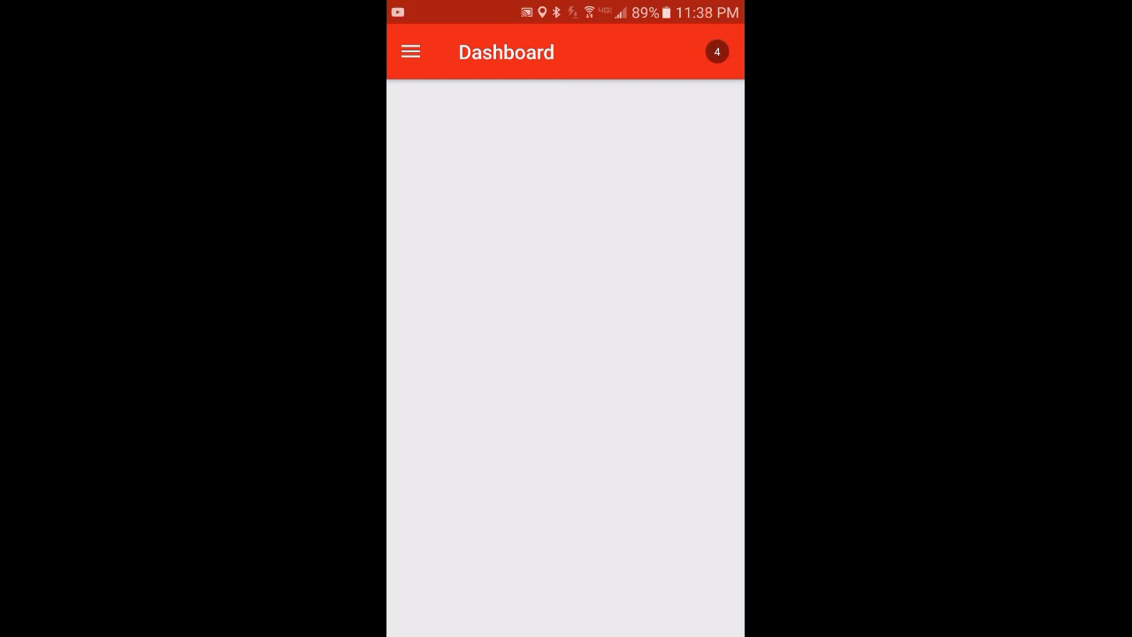
Show the Notifications list from the Dashboard bell and browse today's and yesterday's comments
click(713, 51)
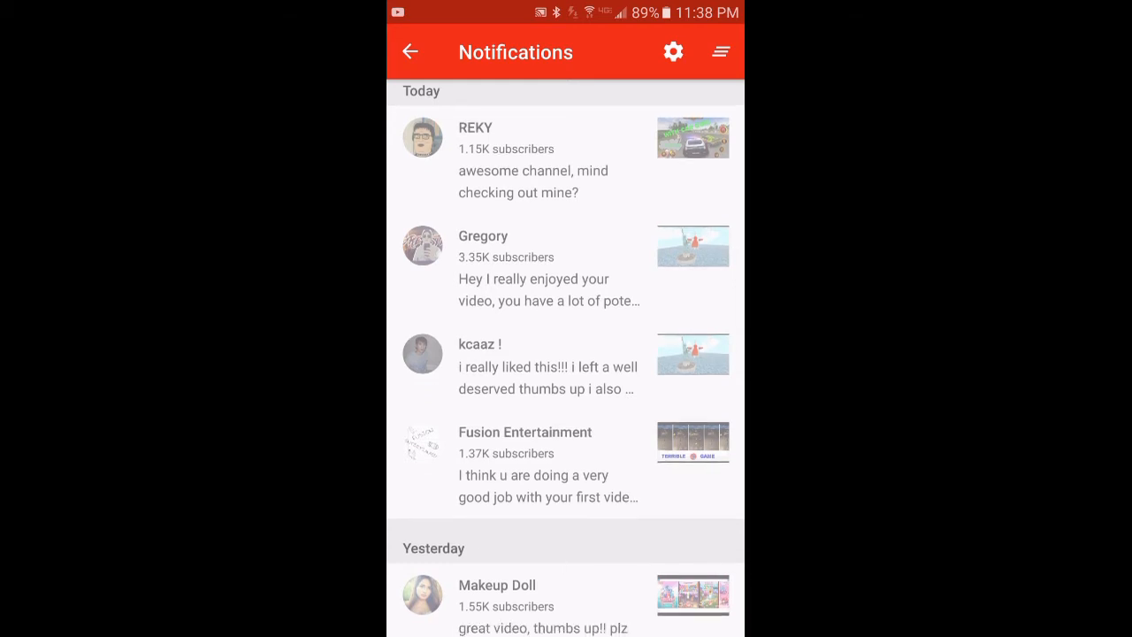
scroll(down, 3)
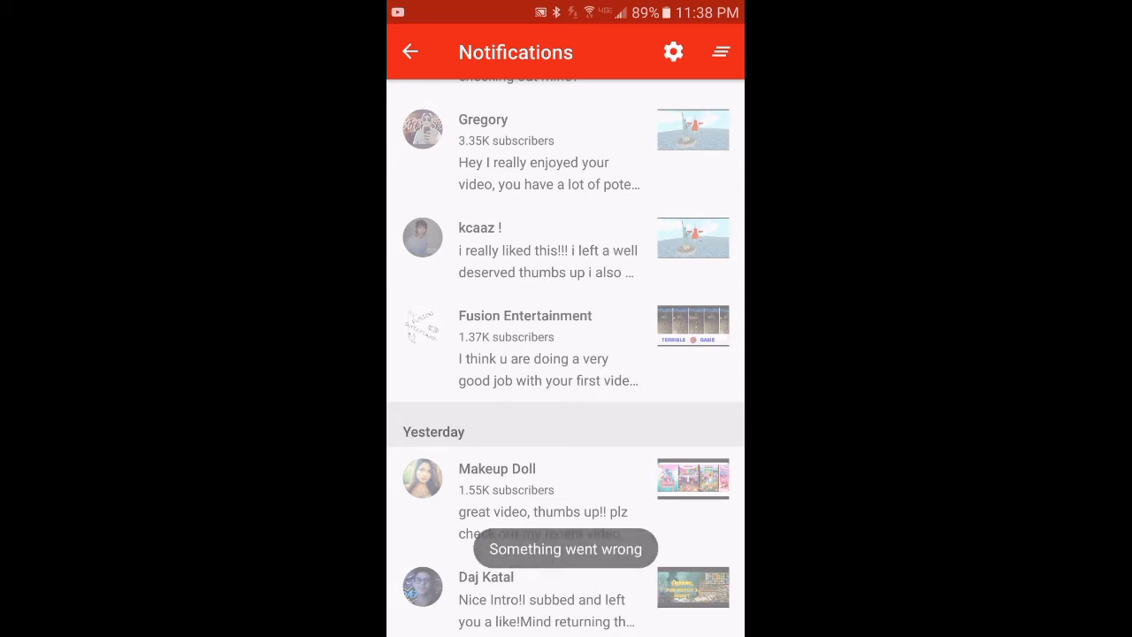
scroll(down, 3)
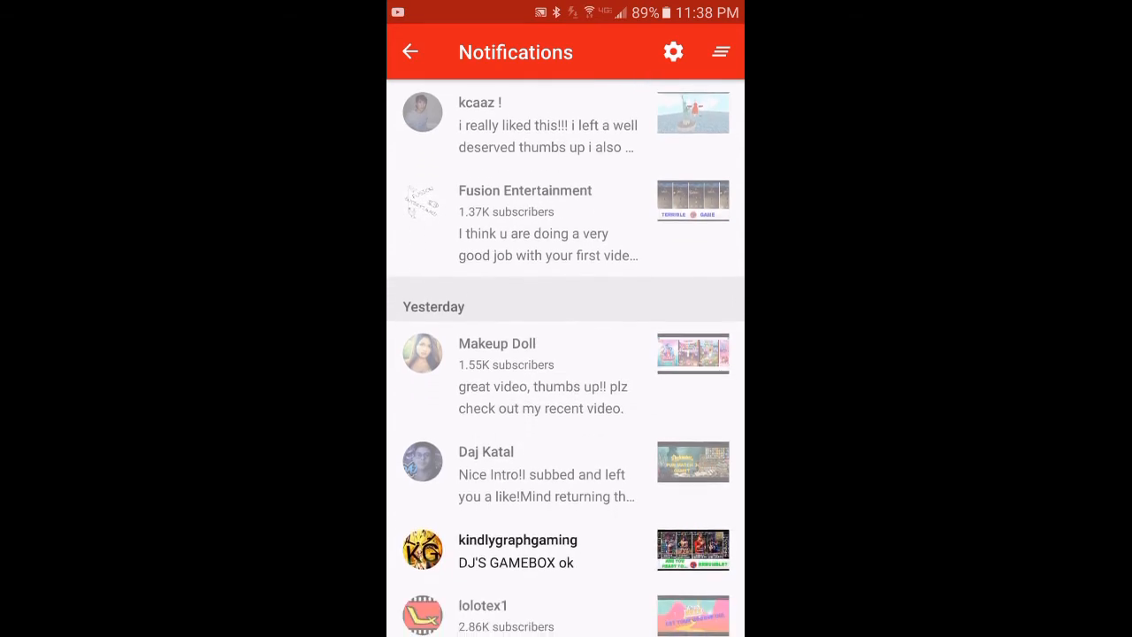
scroll(down, 3)
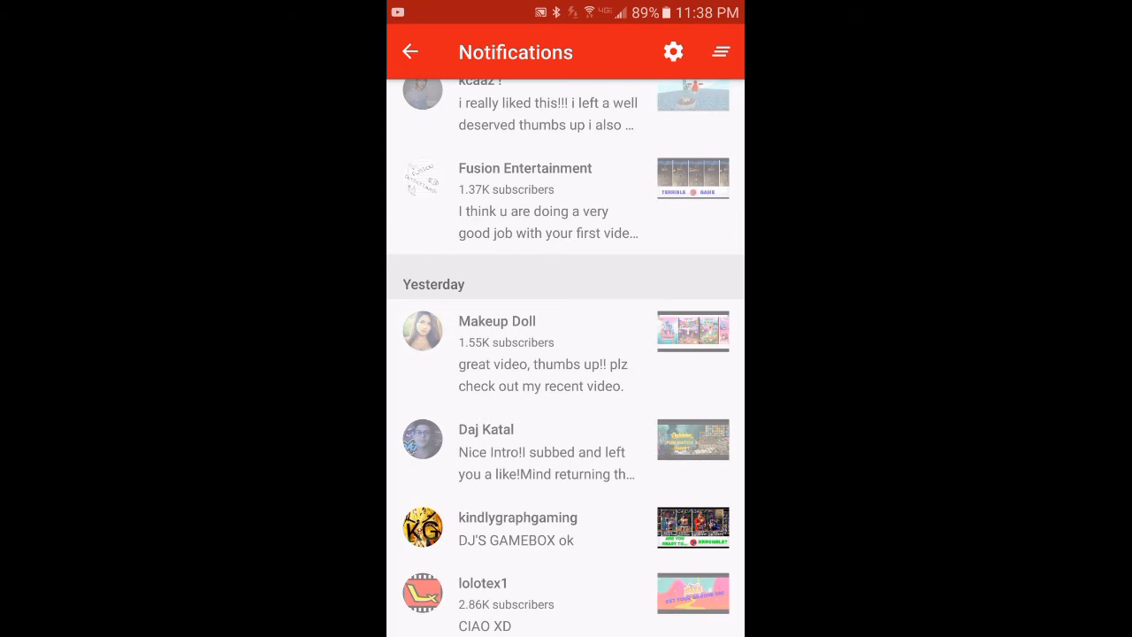
click(517, 527)
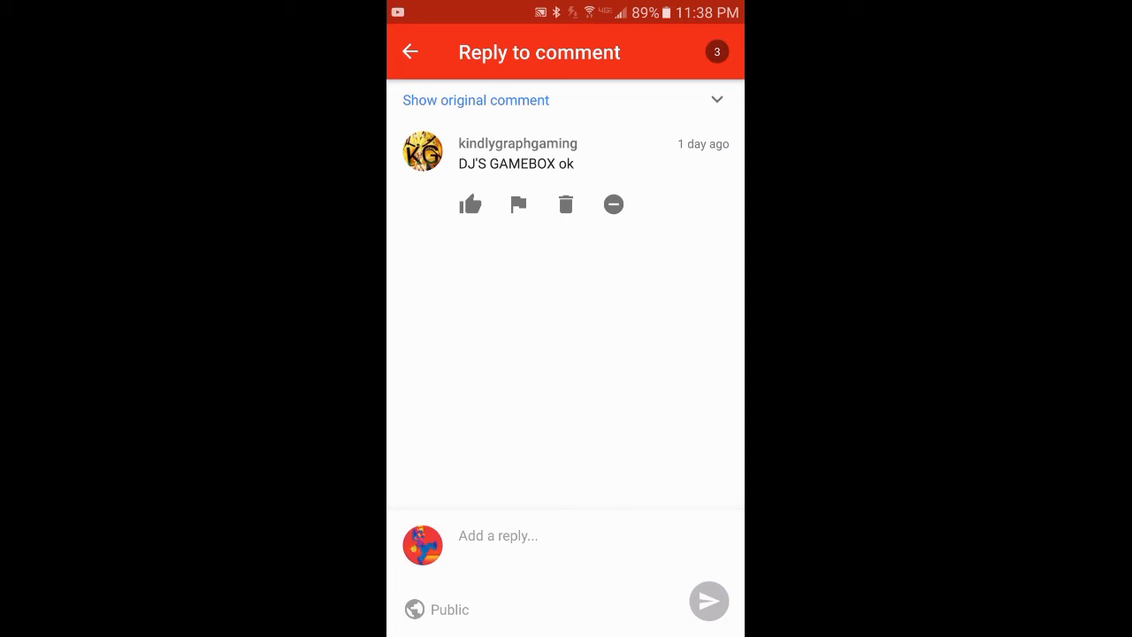
click(410, 52)
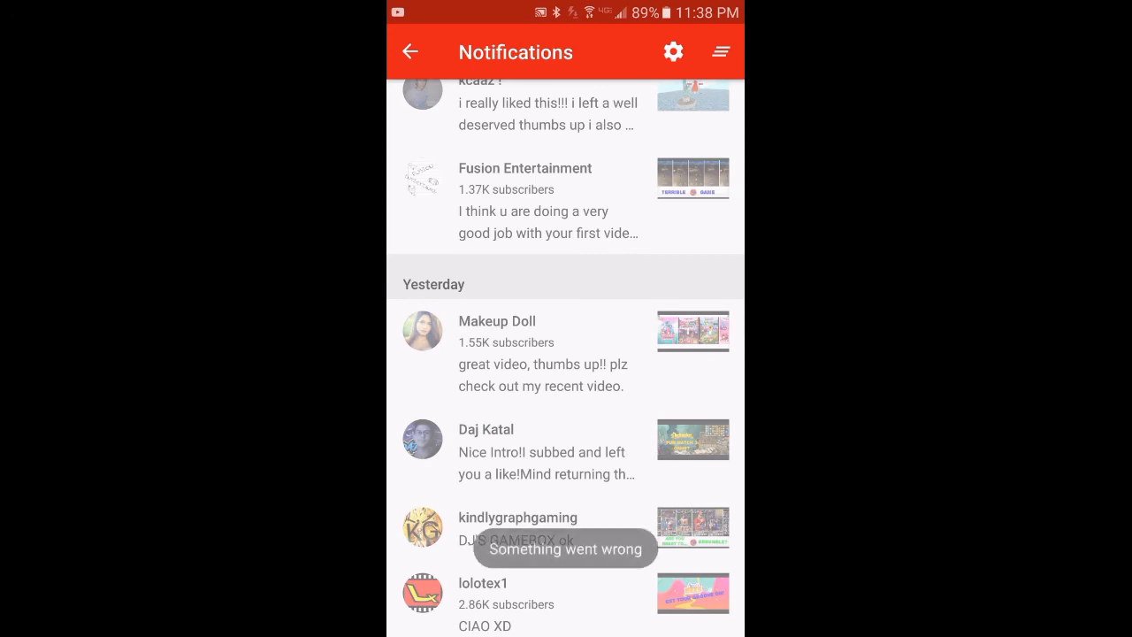
Browse older comment notifications, return to the top and pull down to refresh the list
scroll(down, 3)
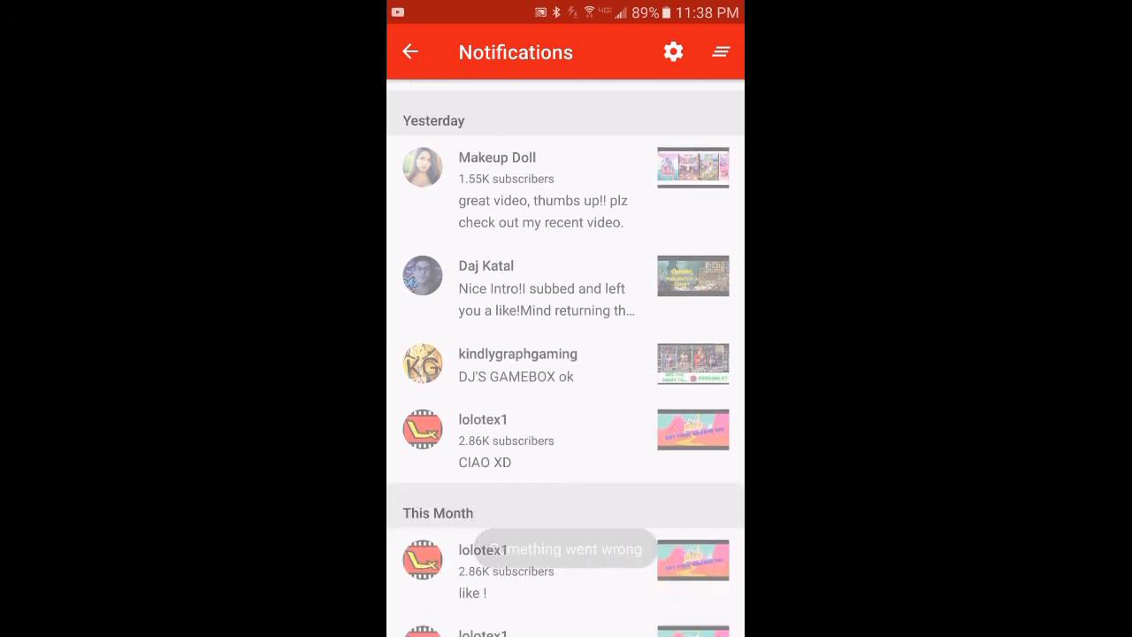
scroll(down, 3)
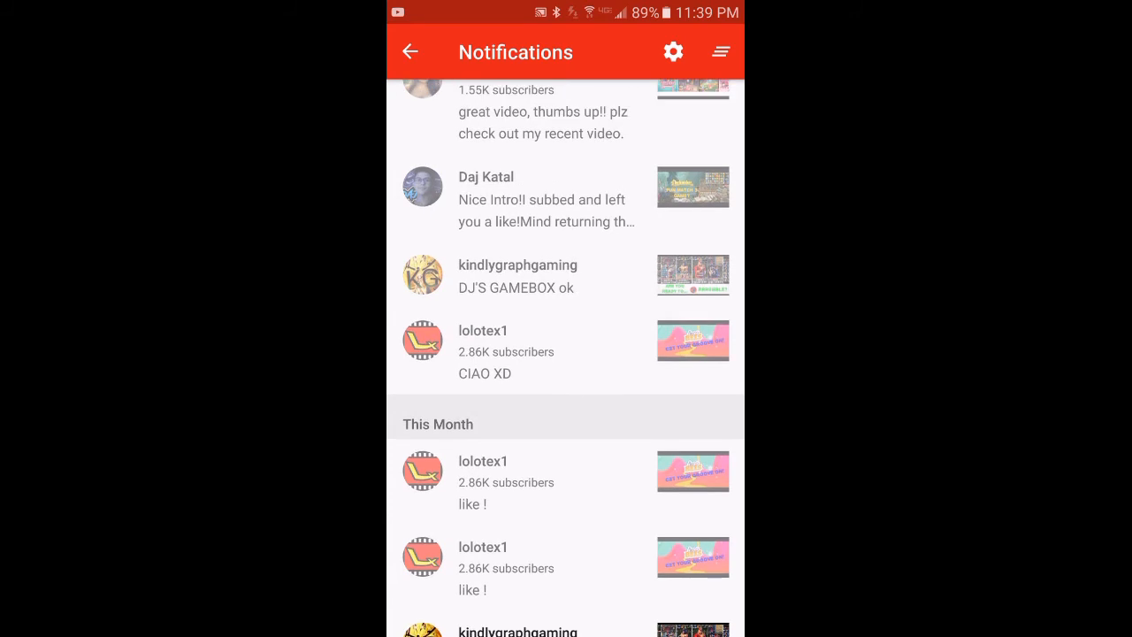
scroll(down, 3)
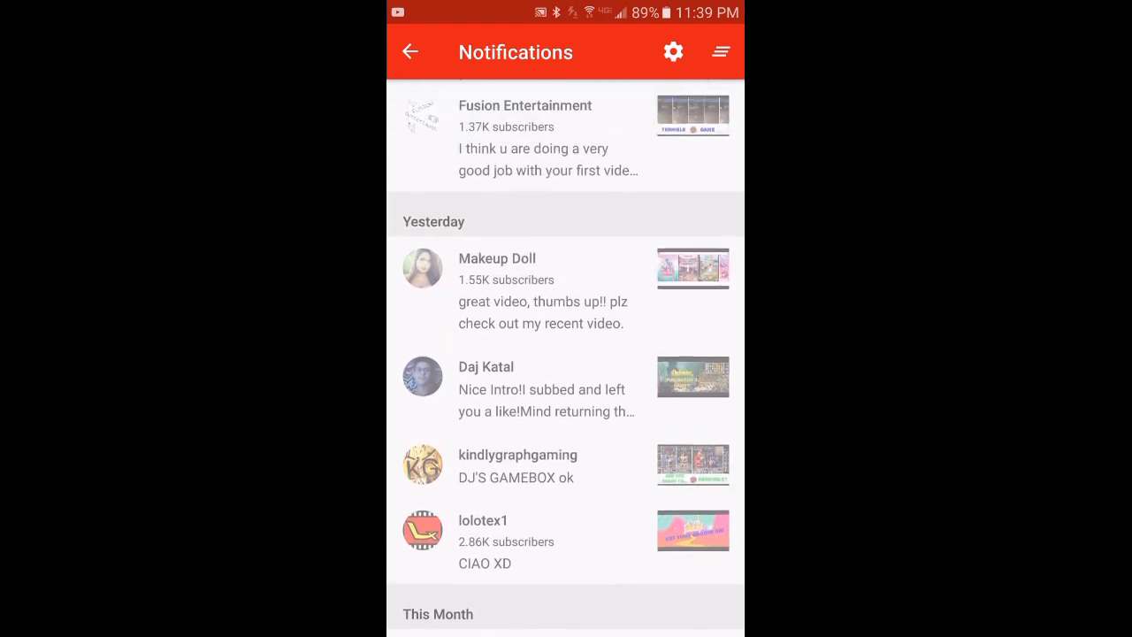
scroll(down, 3)
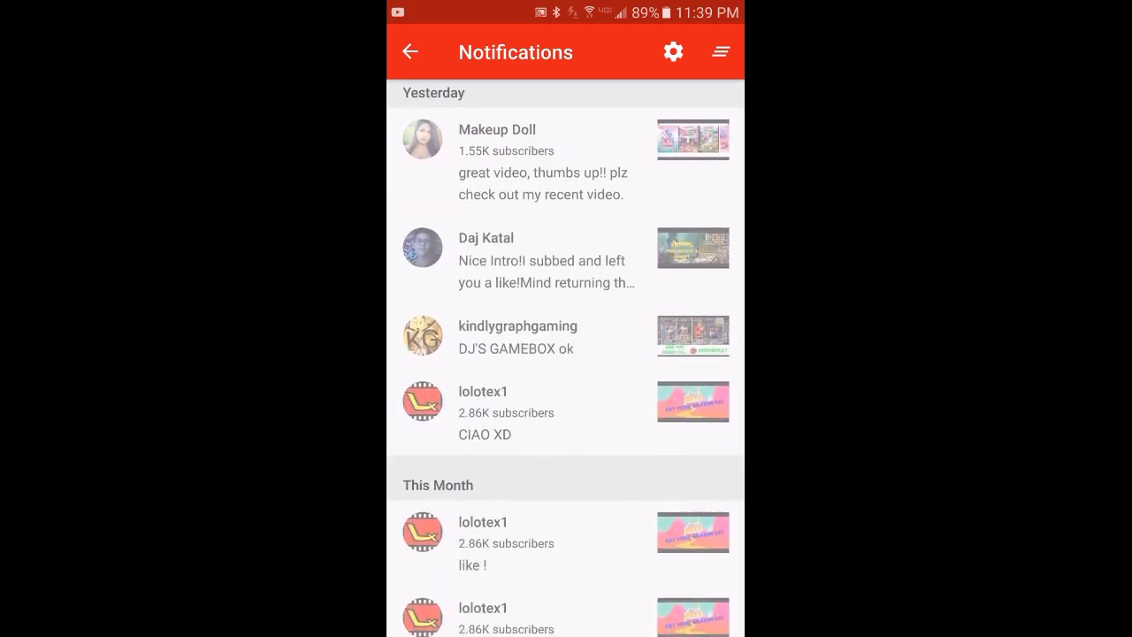
scroll(down, 3)
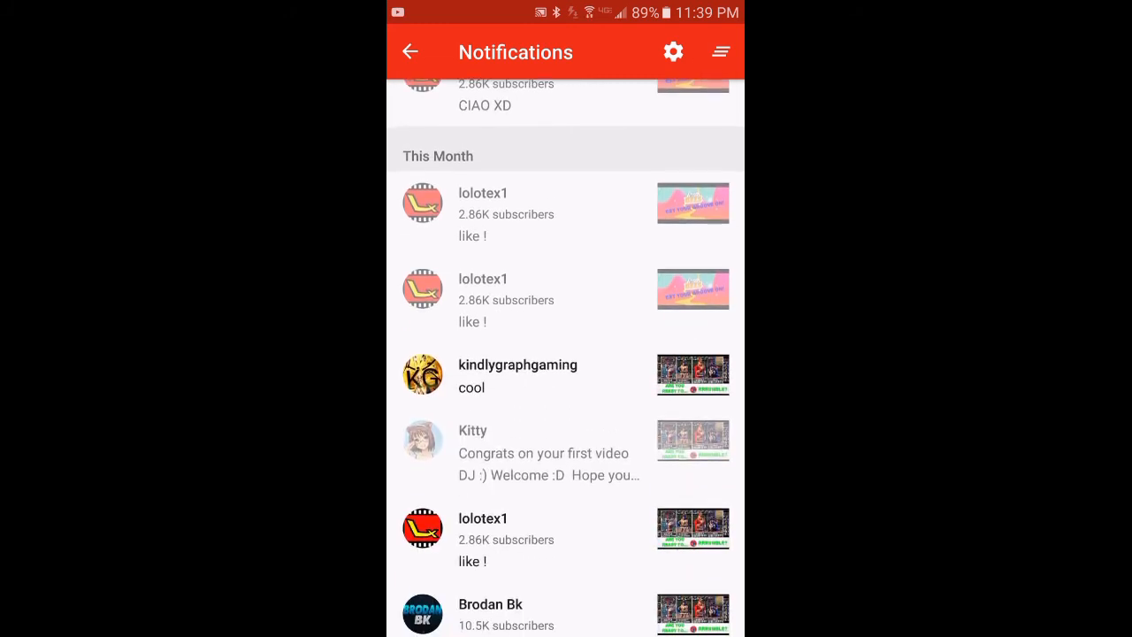
scroll(down, 3)
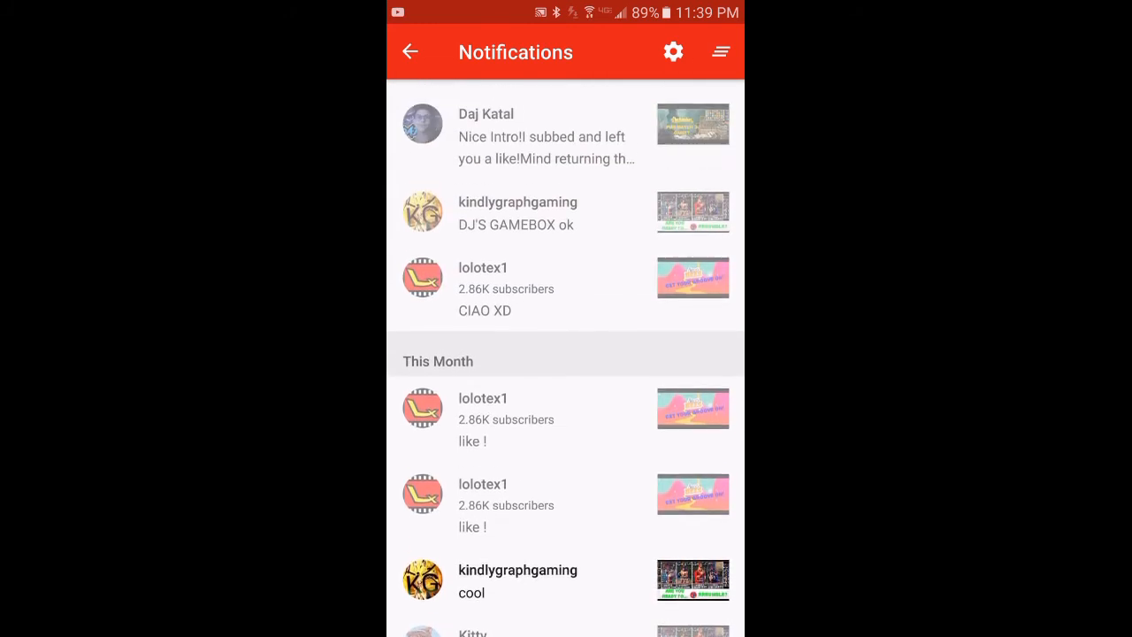
scroll(down, 3)
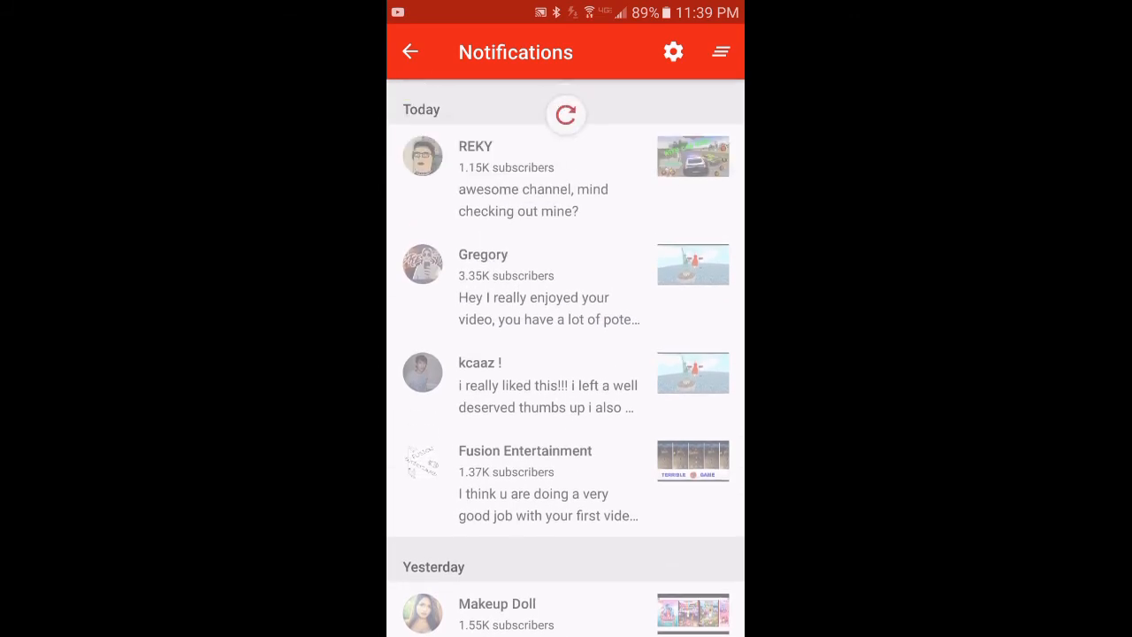
click(566, 115)
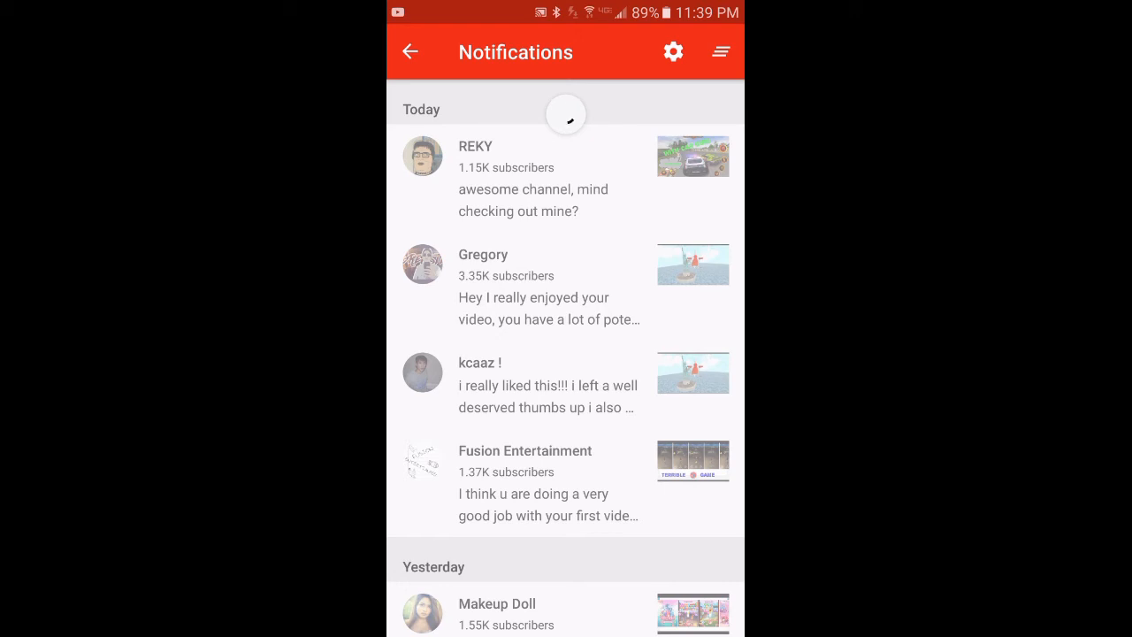
Confirm in Settings that comment notifications are All and push notifications are on
click(672, 51)
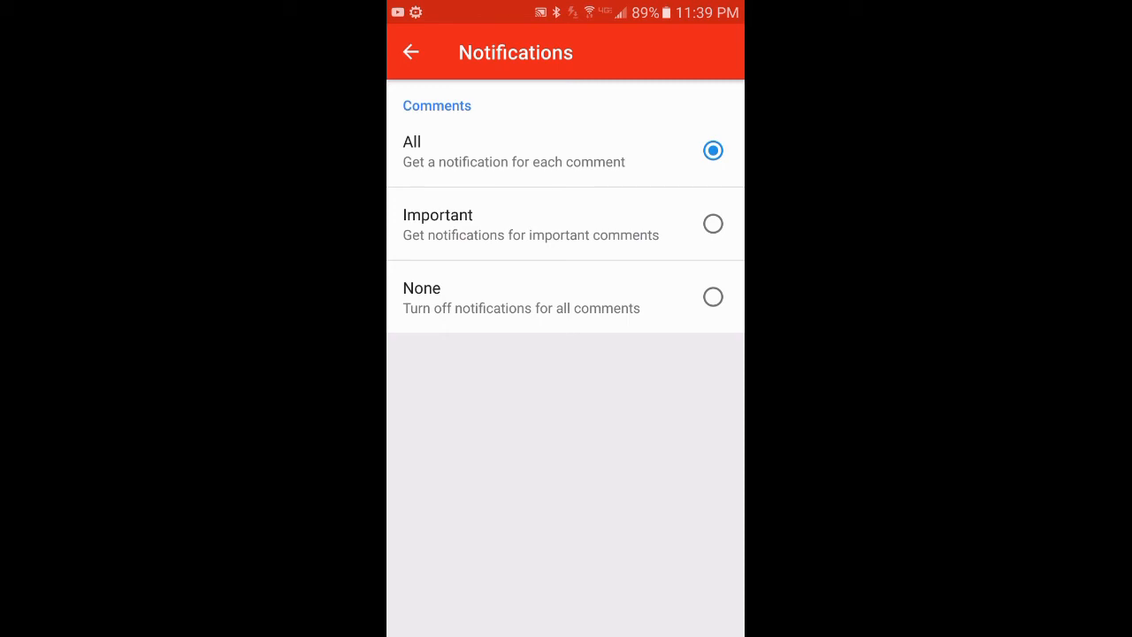
click(412, 52)
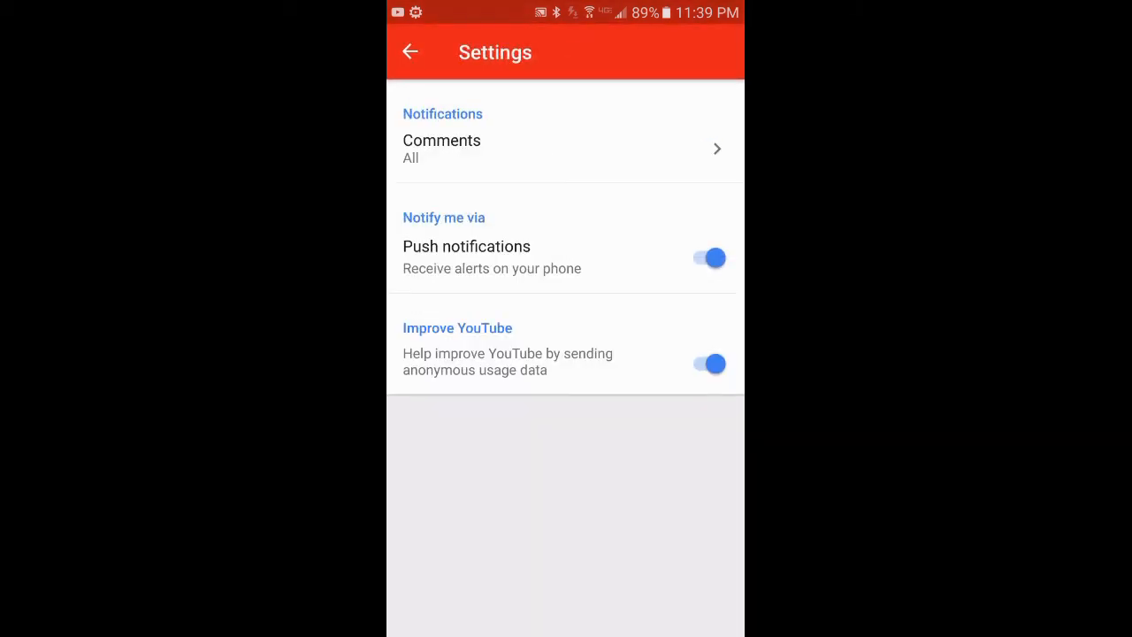